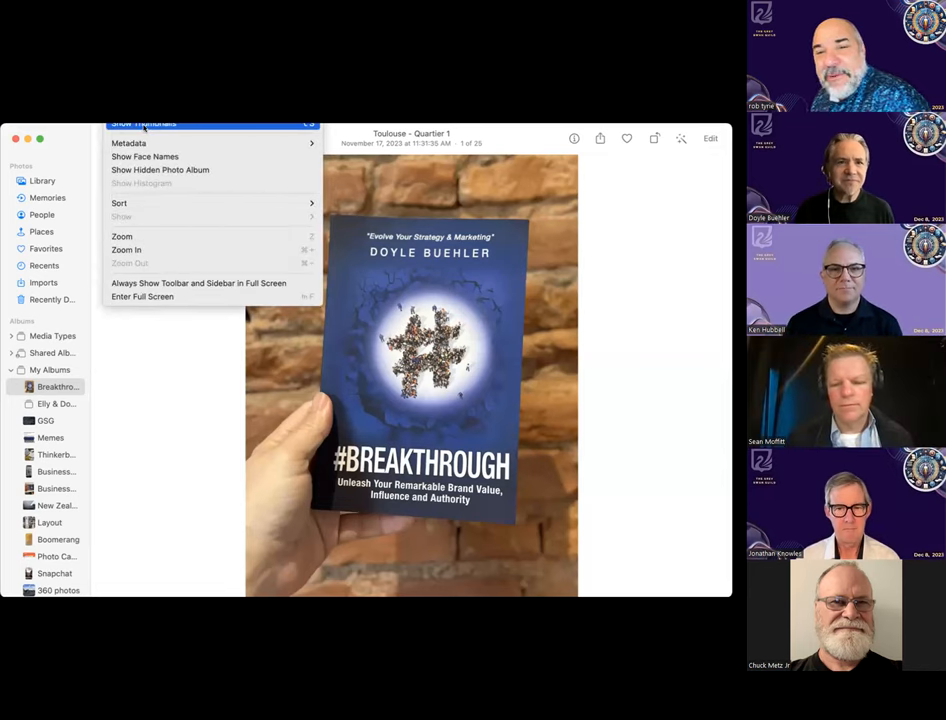
mouse_move(198, 283)
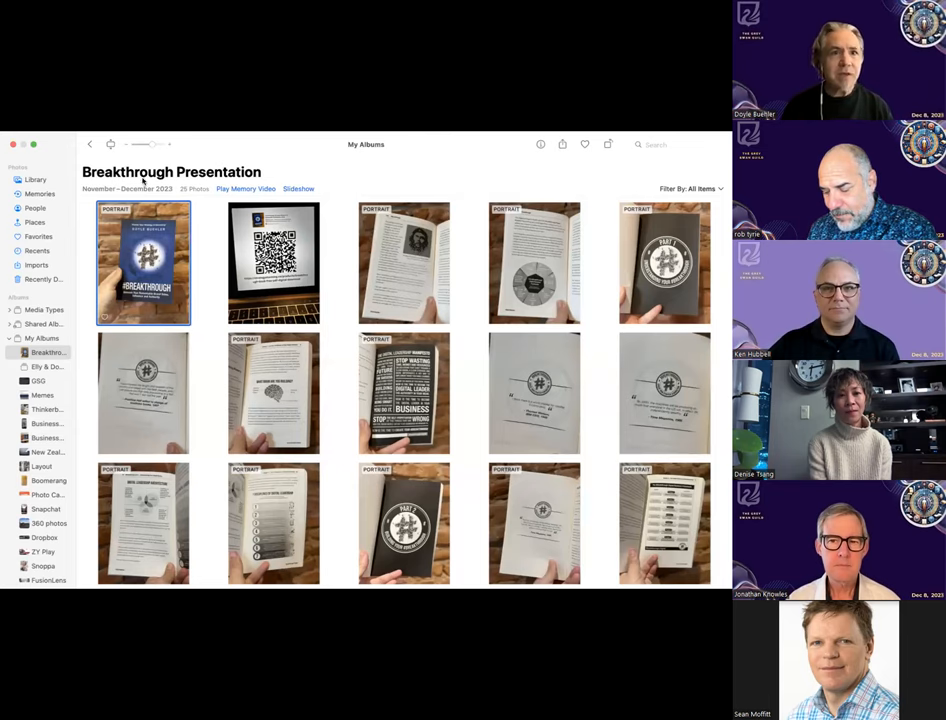
mouse_move(265, 200)
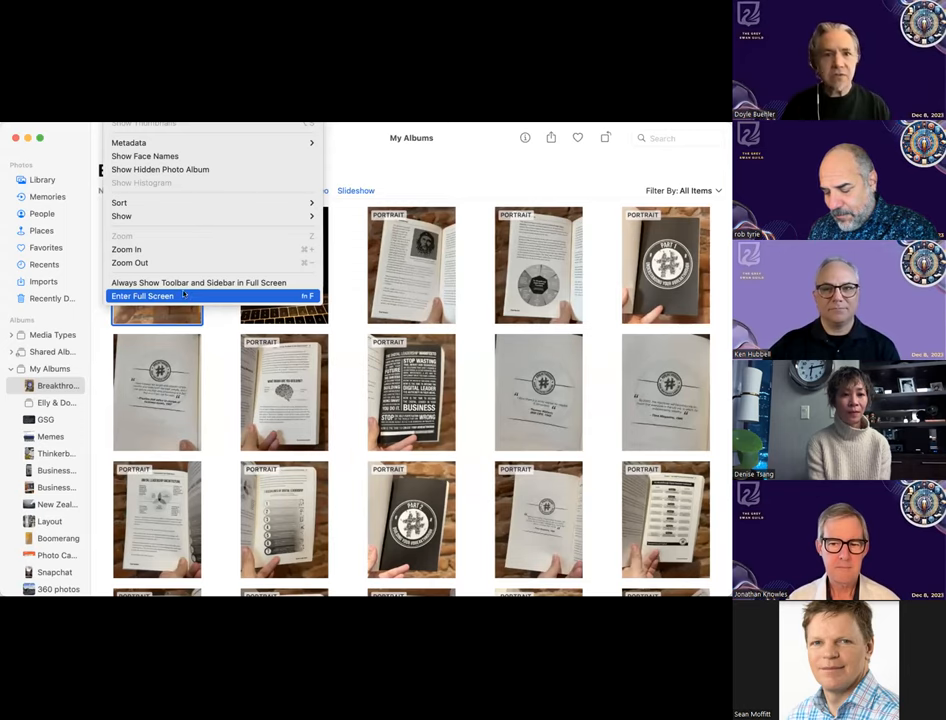
click(142, 296)
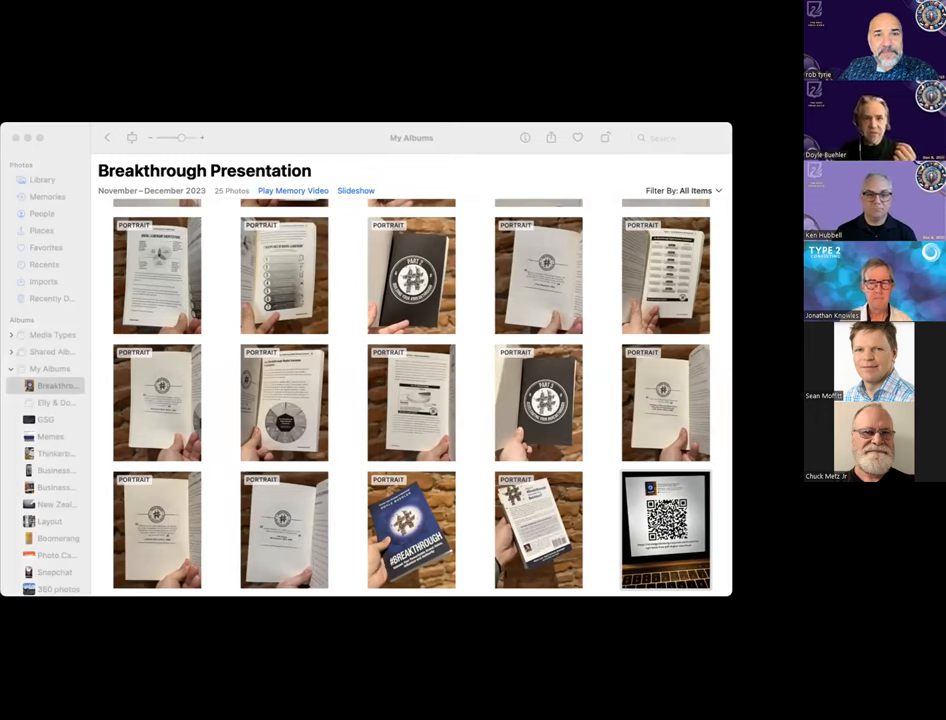
mouse_move(545, 130)
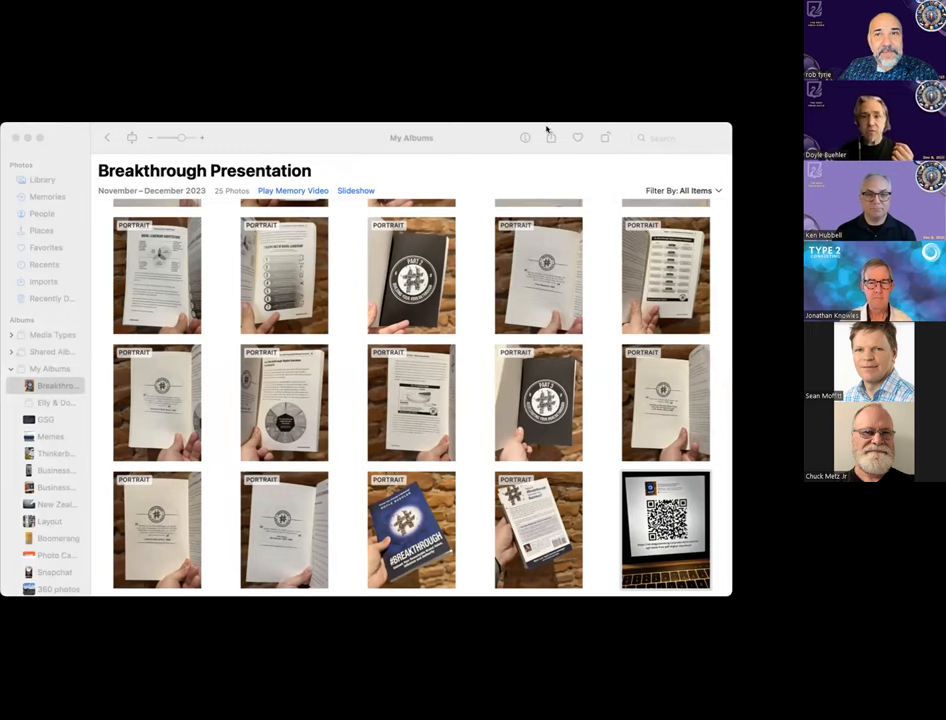